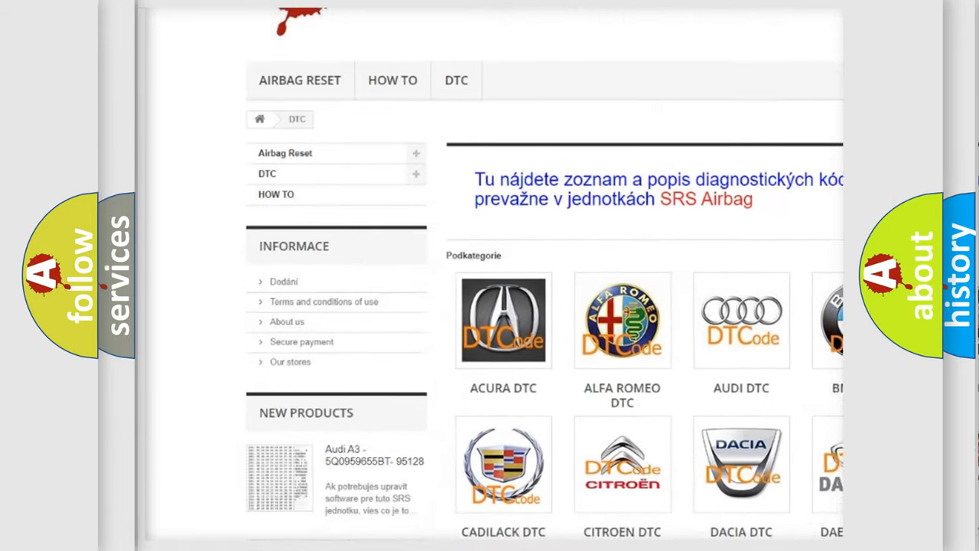
pyautogui.scroll(-3)
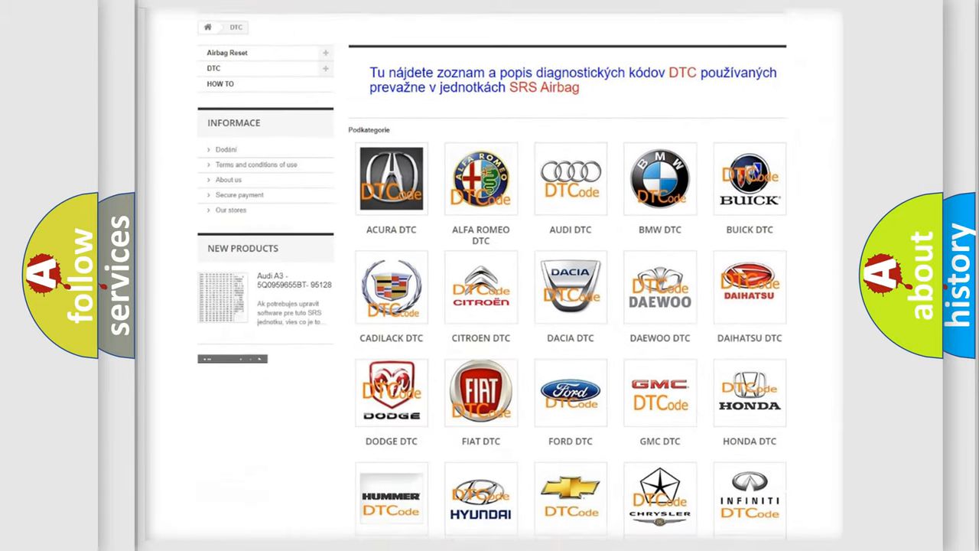
pyautogui.scroll(-3)
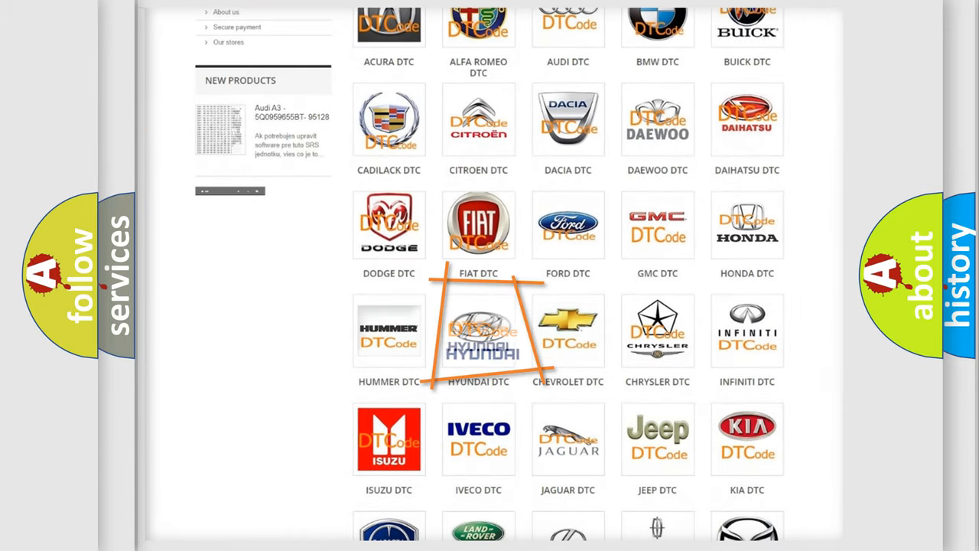